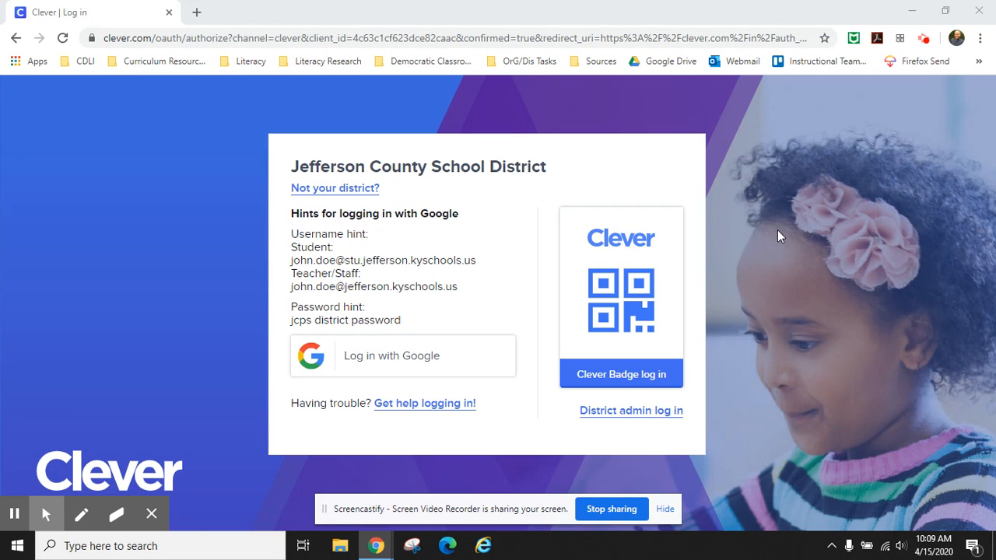
pyautogui.moveTo(719, 143)
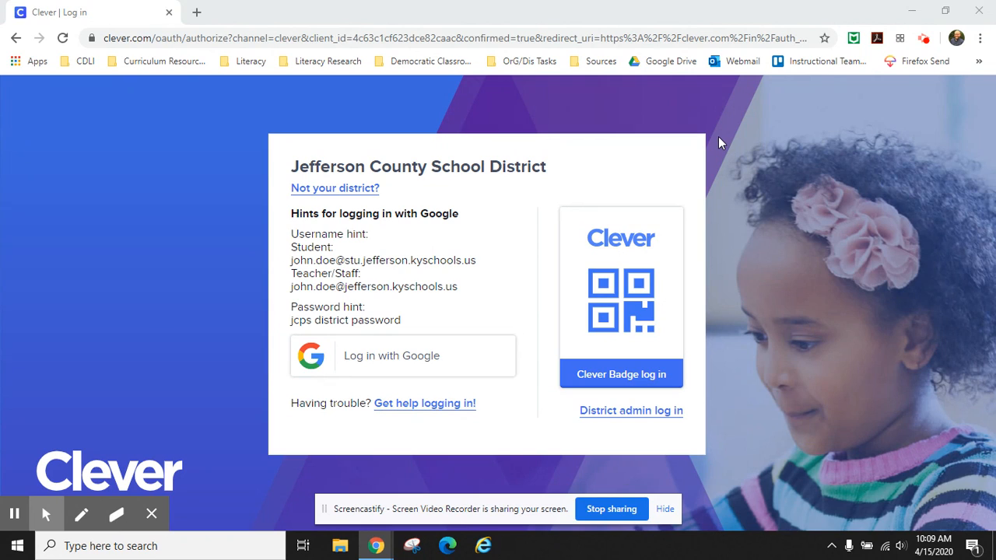
pyautogui.moveTo(364, 366)
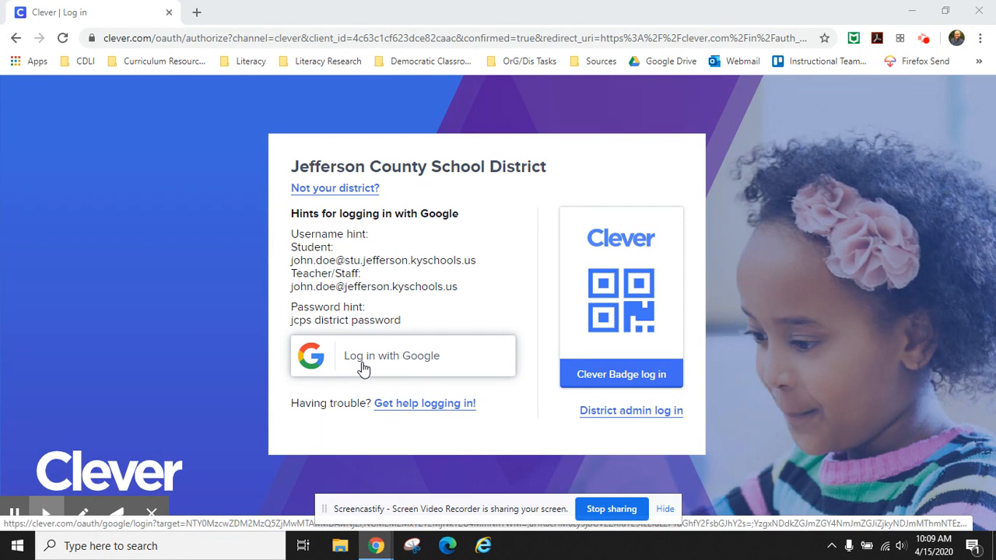
# Step: Sign in to Jefferson County School District using the Log in with Google option
pyautogui.click(391, 355)
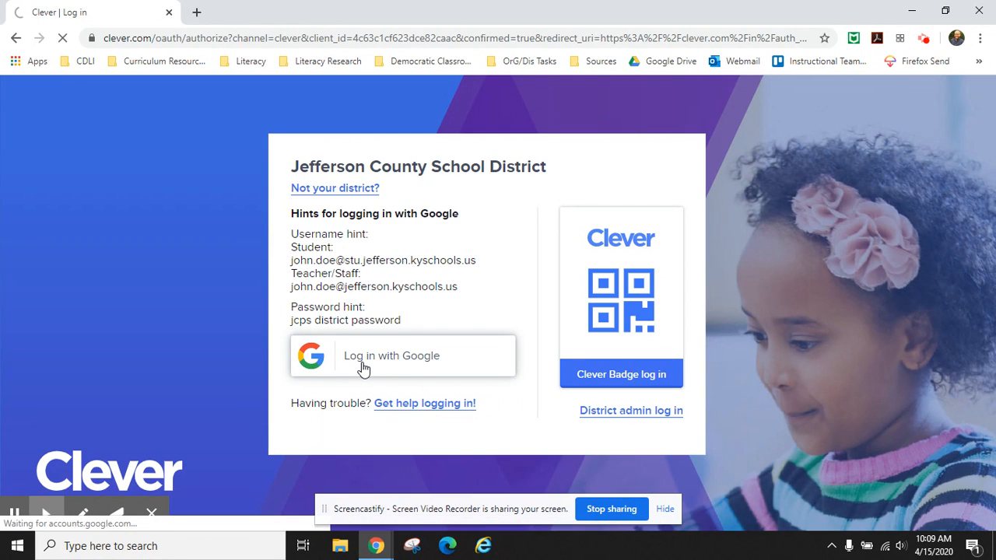
# Step: Complete Google sign-in and land on the Clever teacher Homeroom with Pages and Favorites
pyautogui.click(362, 355)
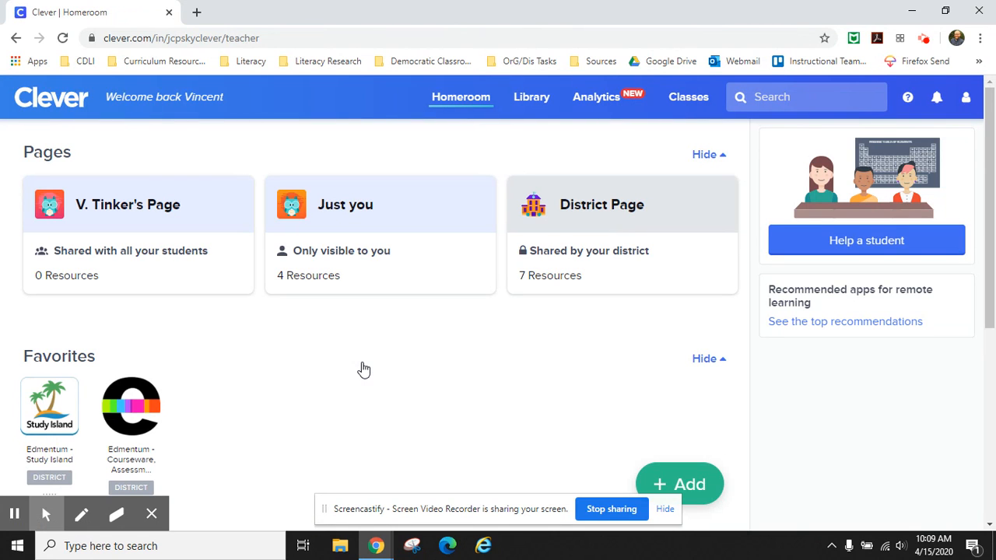
pyautogui.moveTo(319, 325)
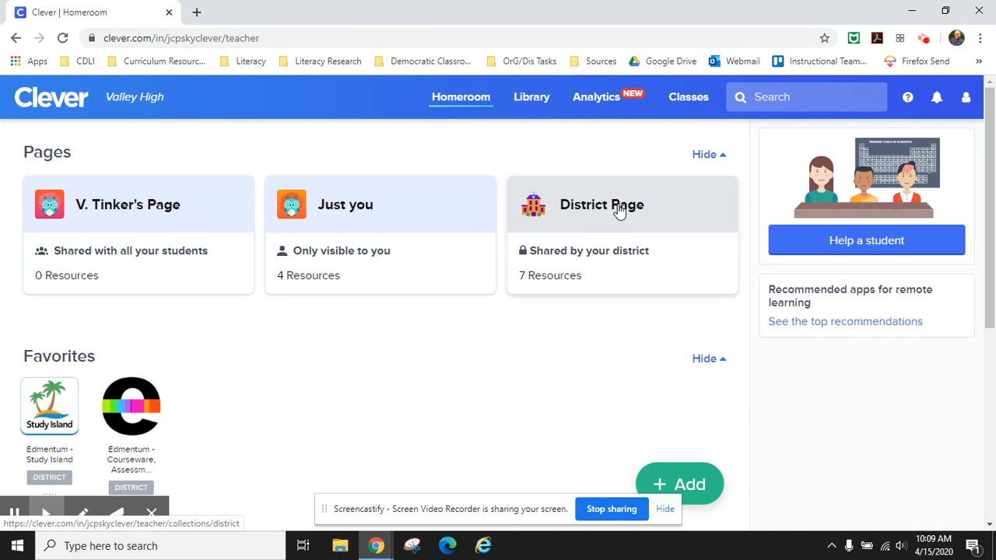
# Step: Launch The DBQ Project from the District Page's application list in a new tab
pyautogui.click(601, 206)
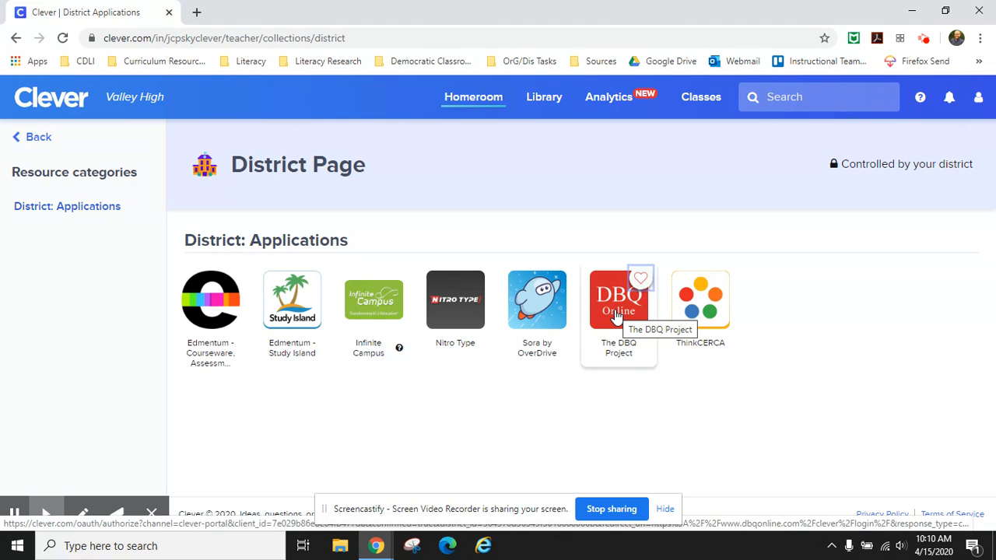
pyautogui.click(620, 299)
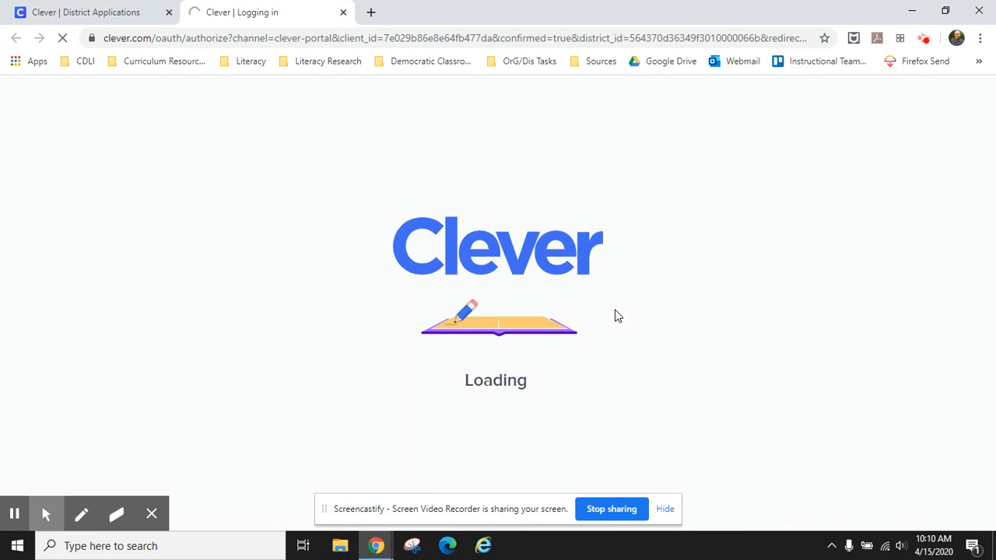